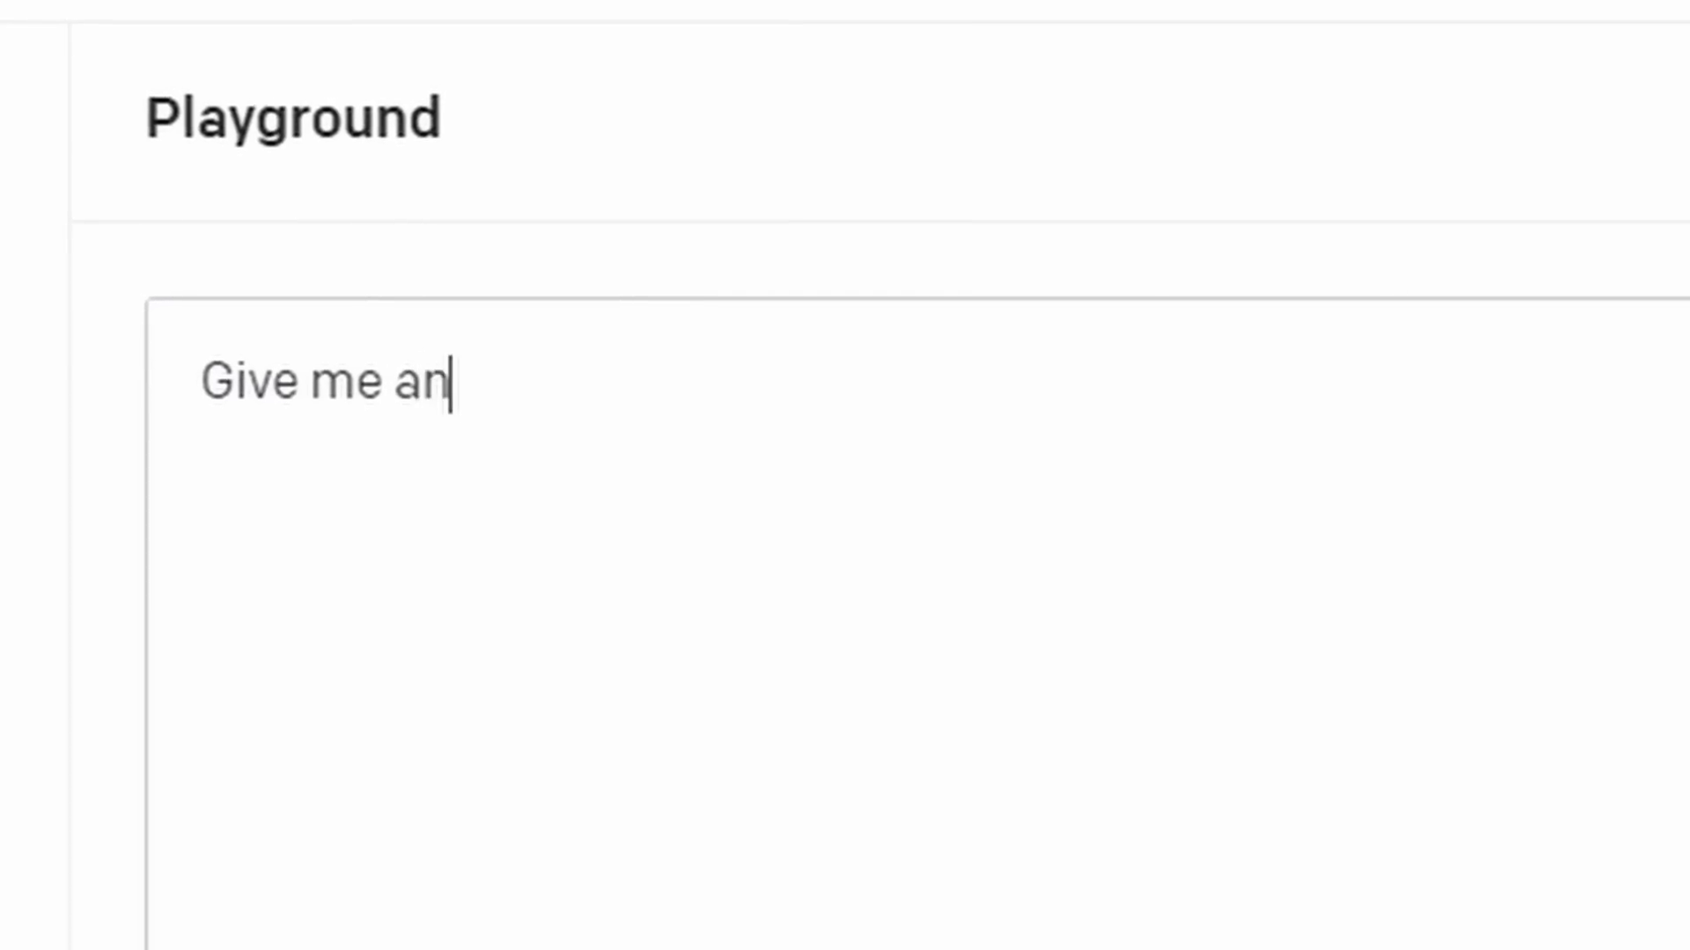
Step: Ask for a game idea and delete the unwanted farming game answer
text(idea for a game)
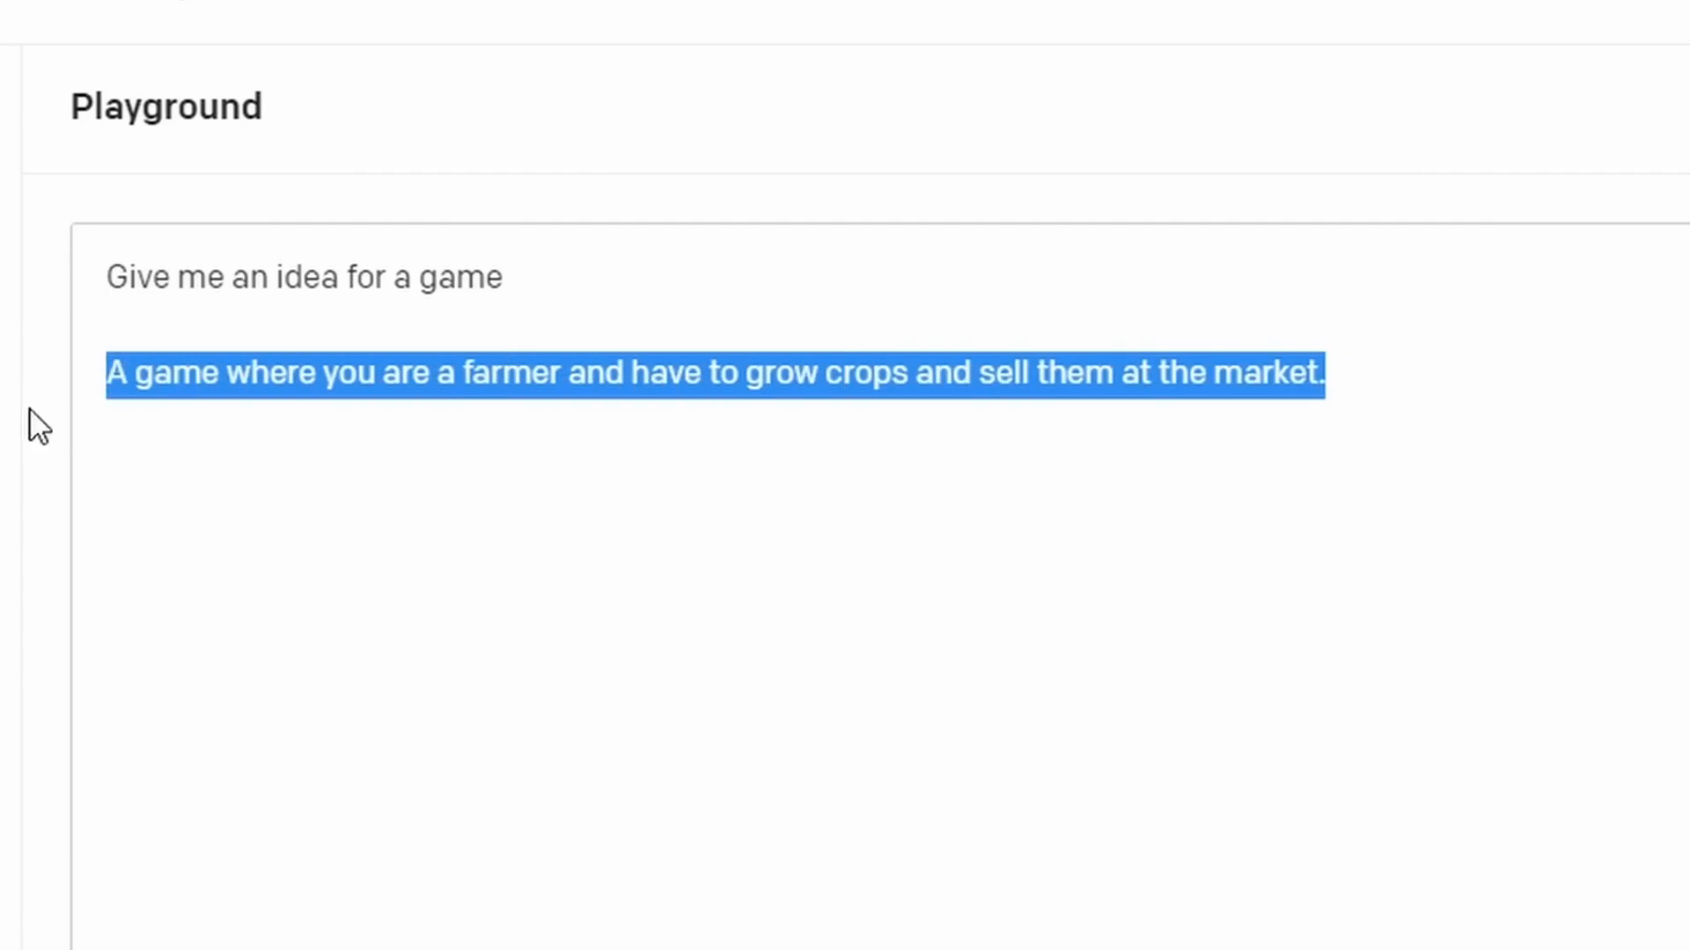
key(delete)
text( fun, simple 2d)
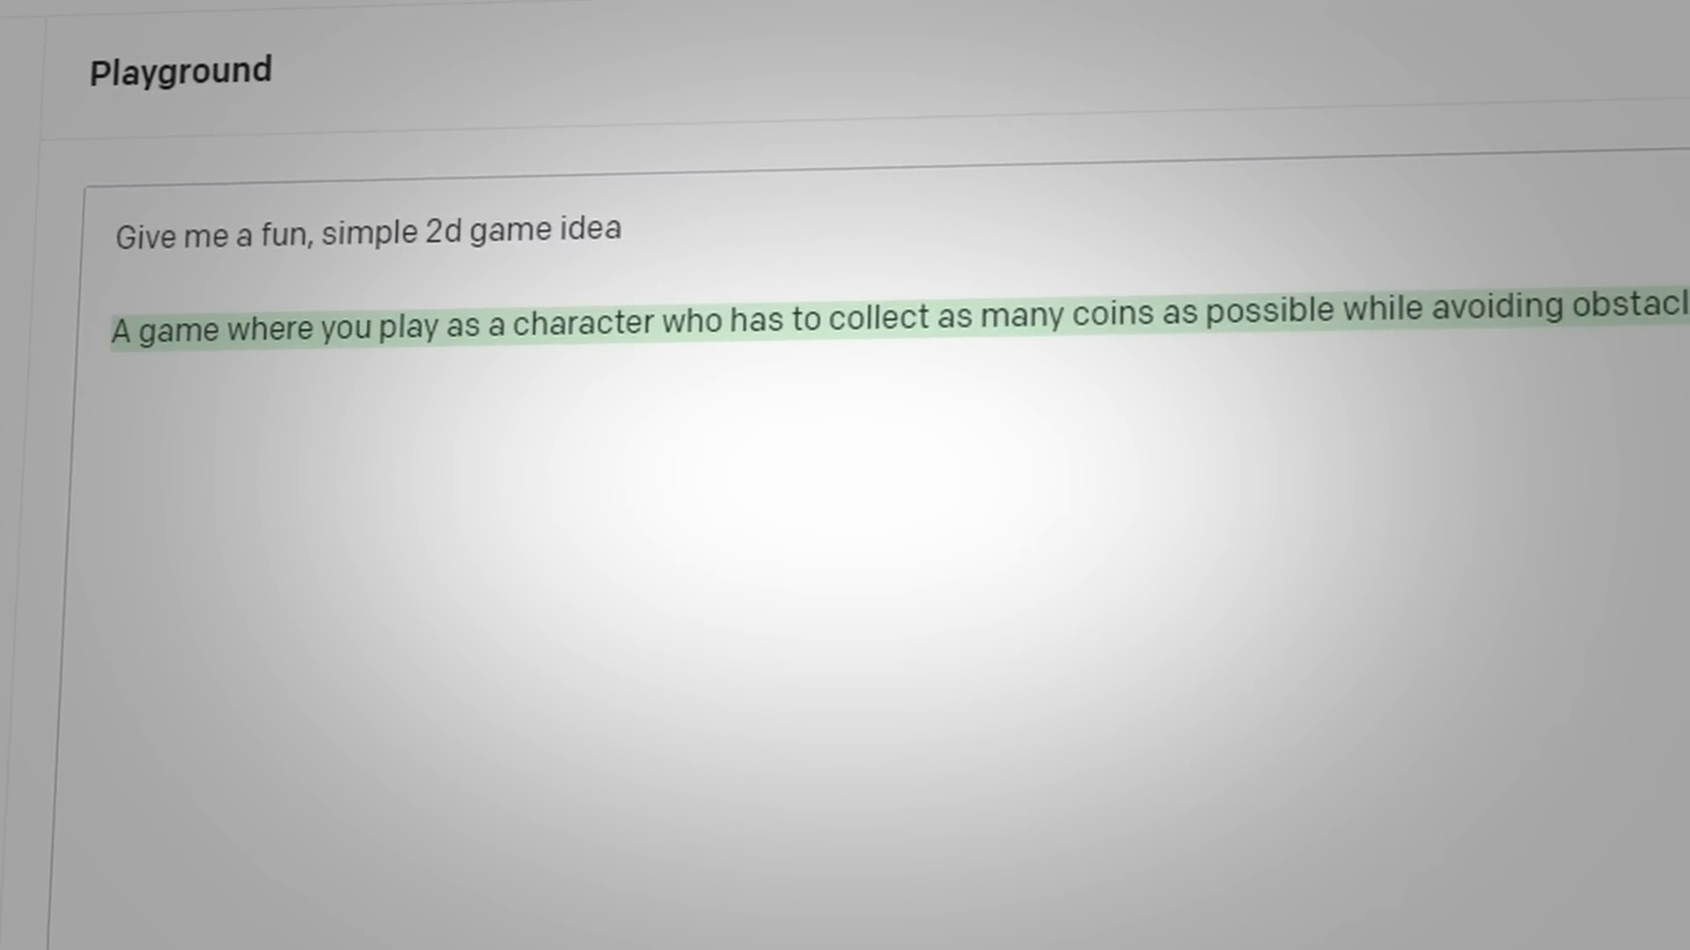
Step: Ask follow-ups about what the game looks like and whether there will be obstacles
text(What will the ga)
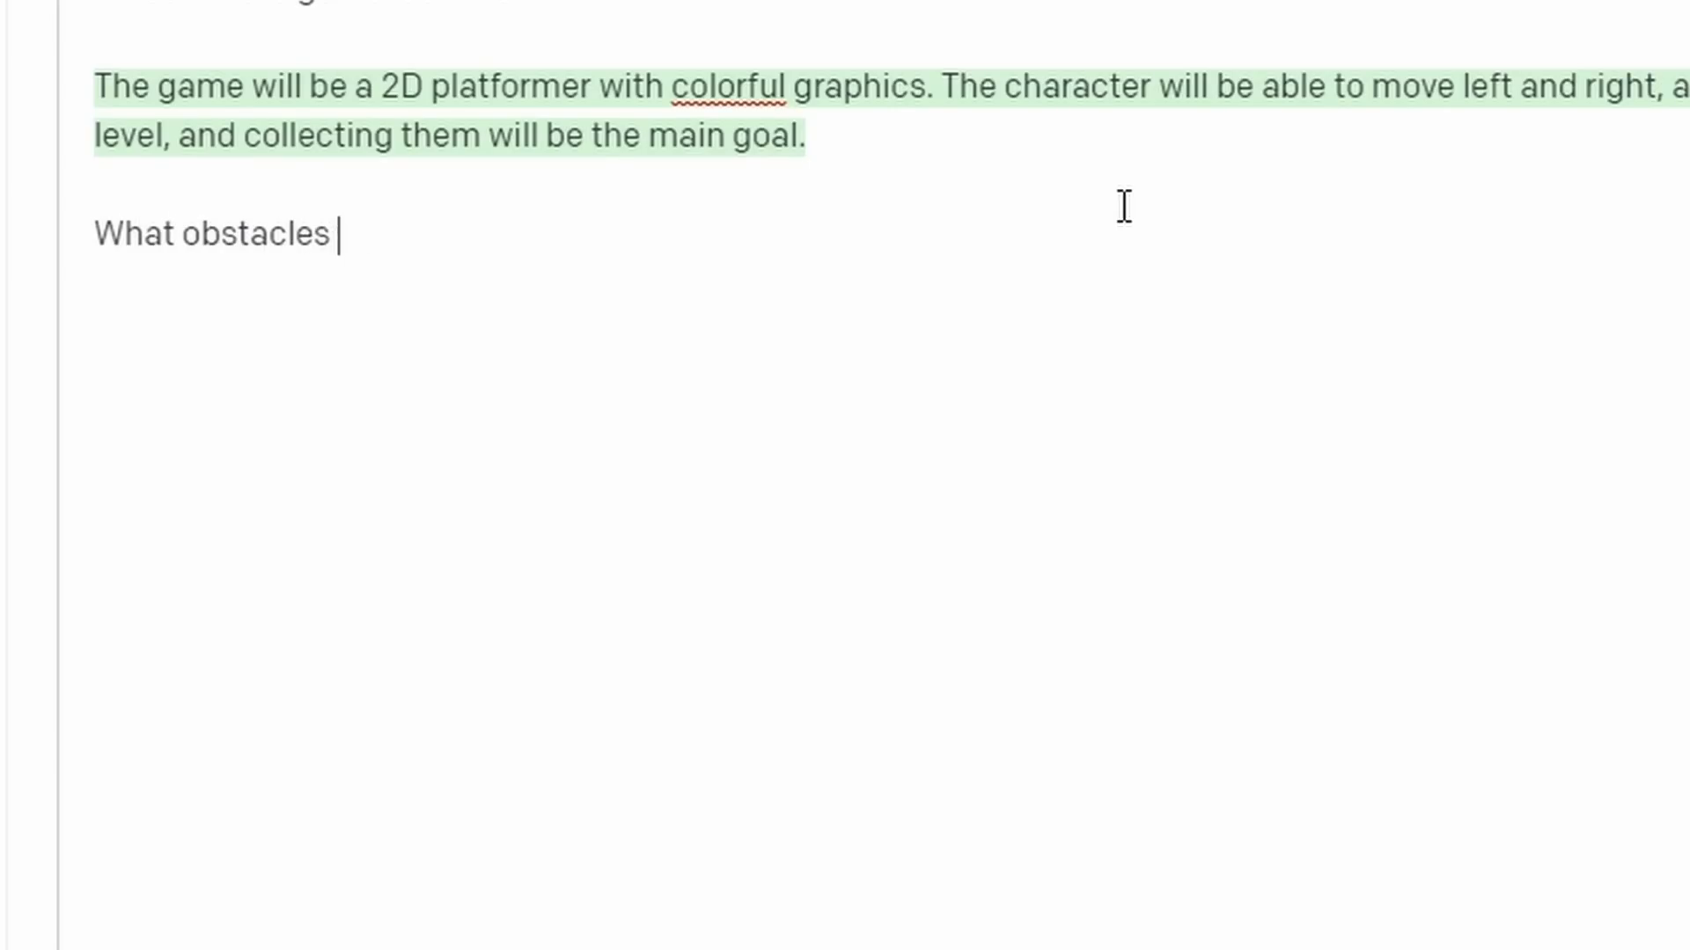
text(will there be)
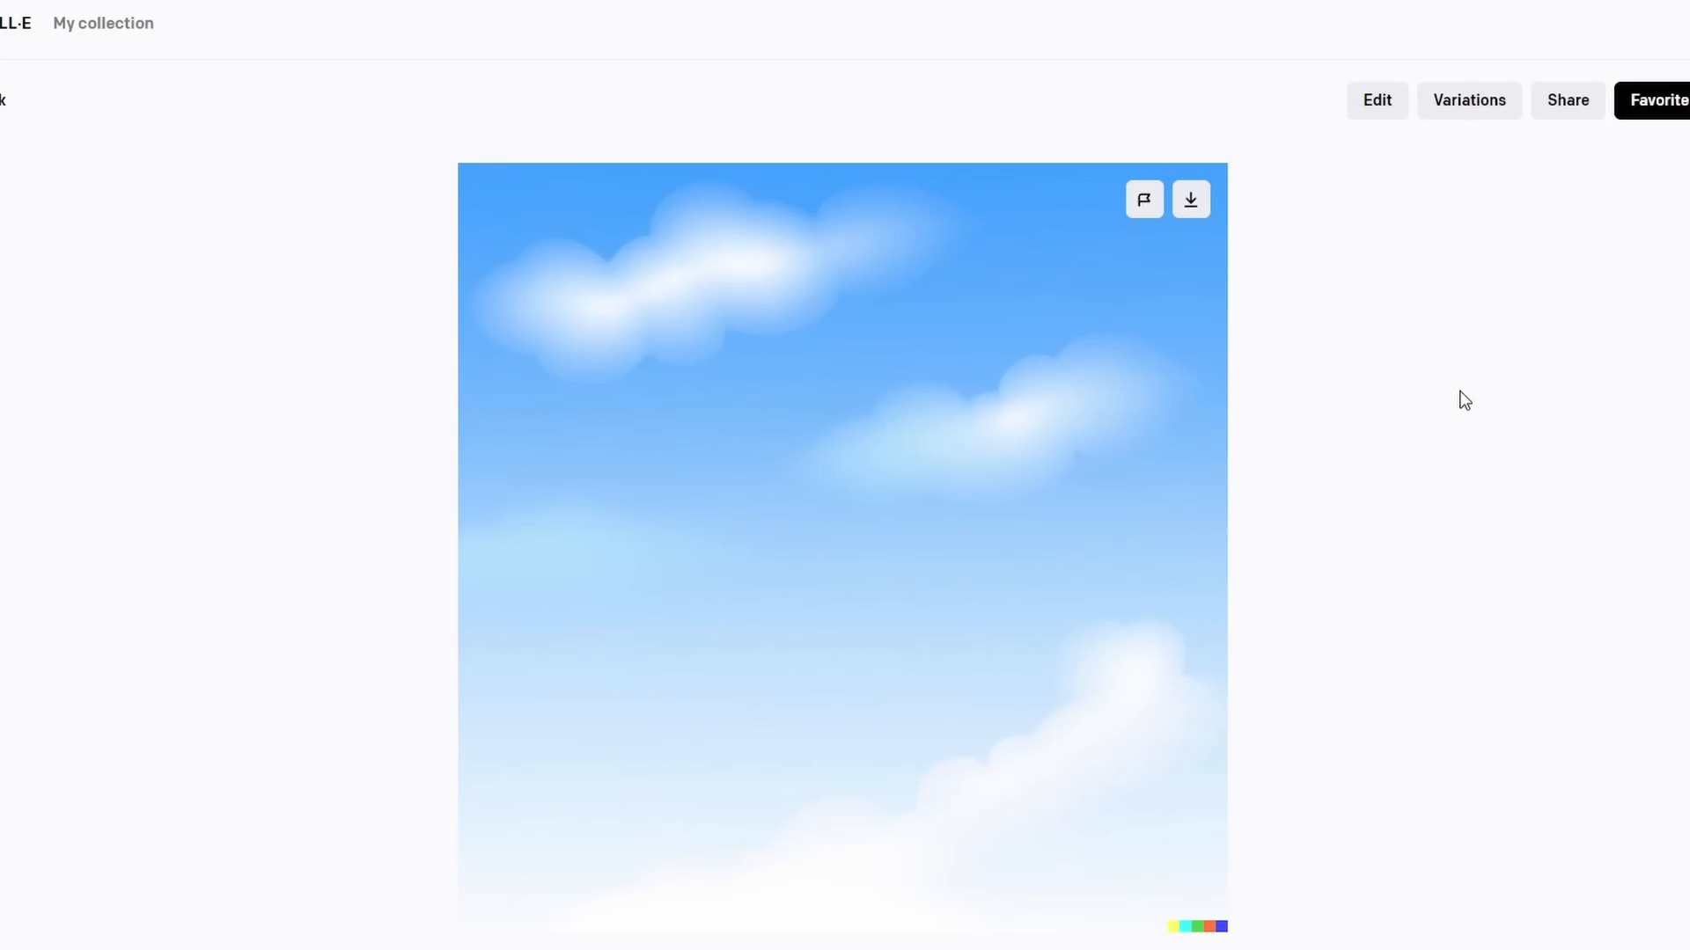
Step: Open the generated bright blue sky with white clouds image for download
click(1376, 101)
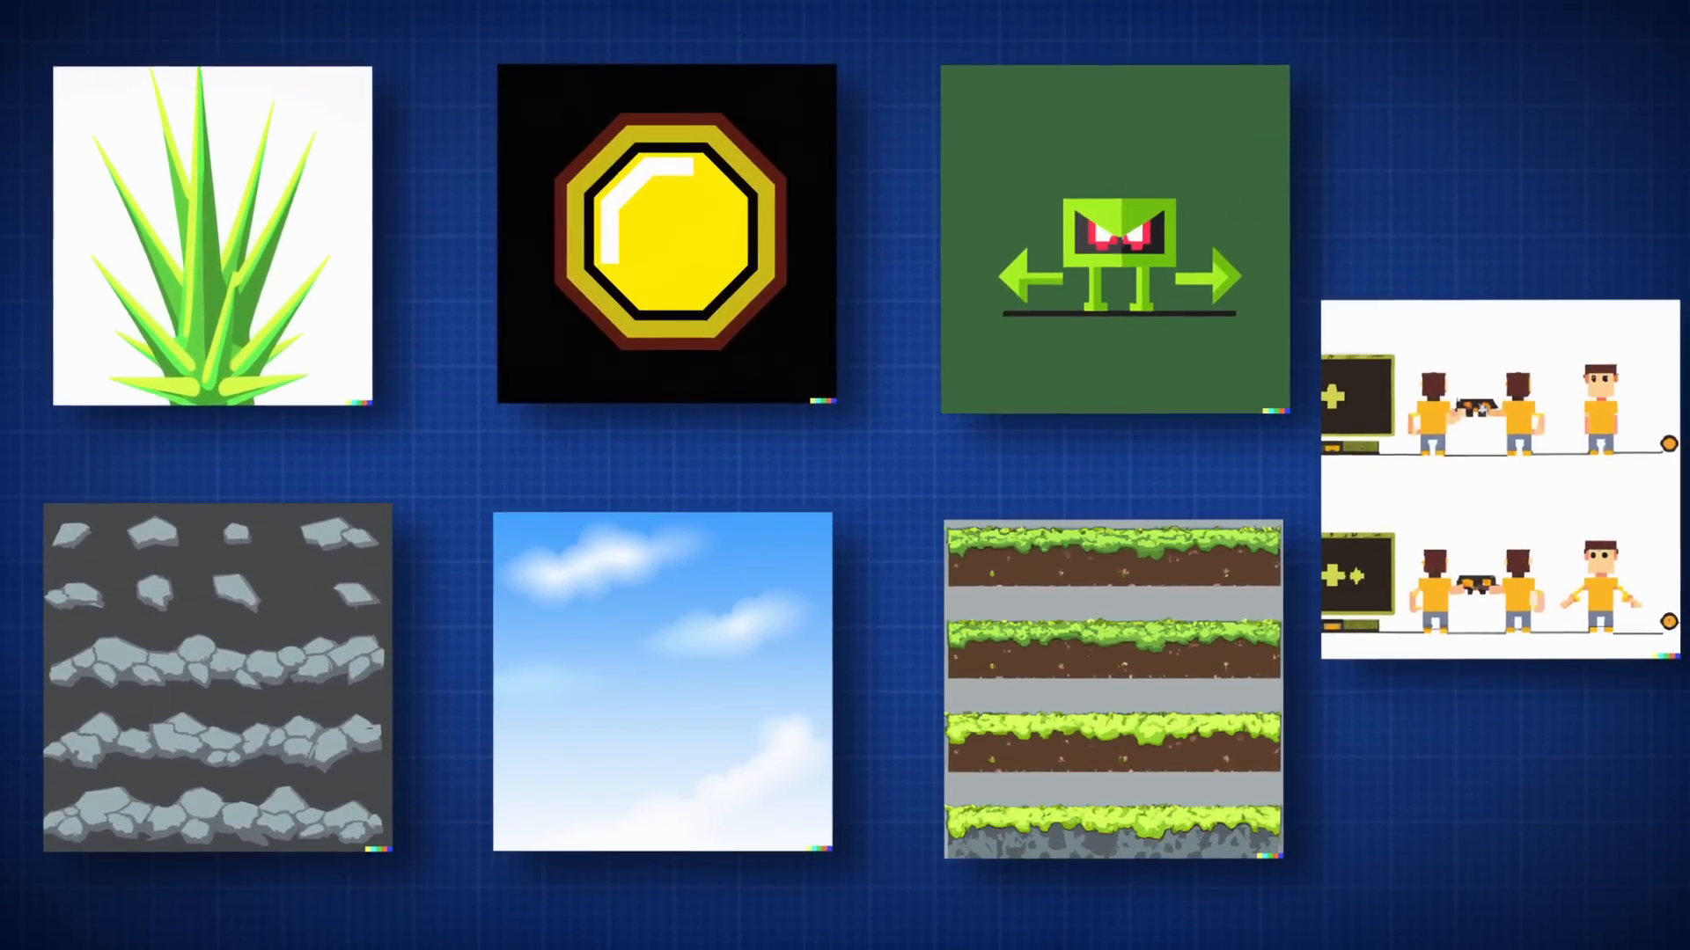
Step: Open a chosen sprite among spiky grass, coin, enemy, player, rocks and ground
double_click(666, 243)
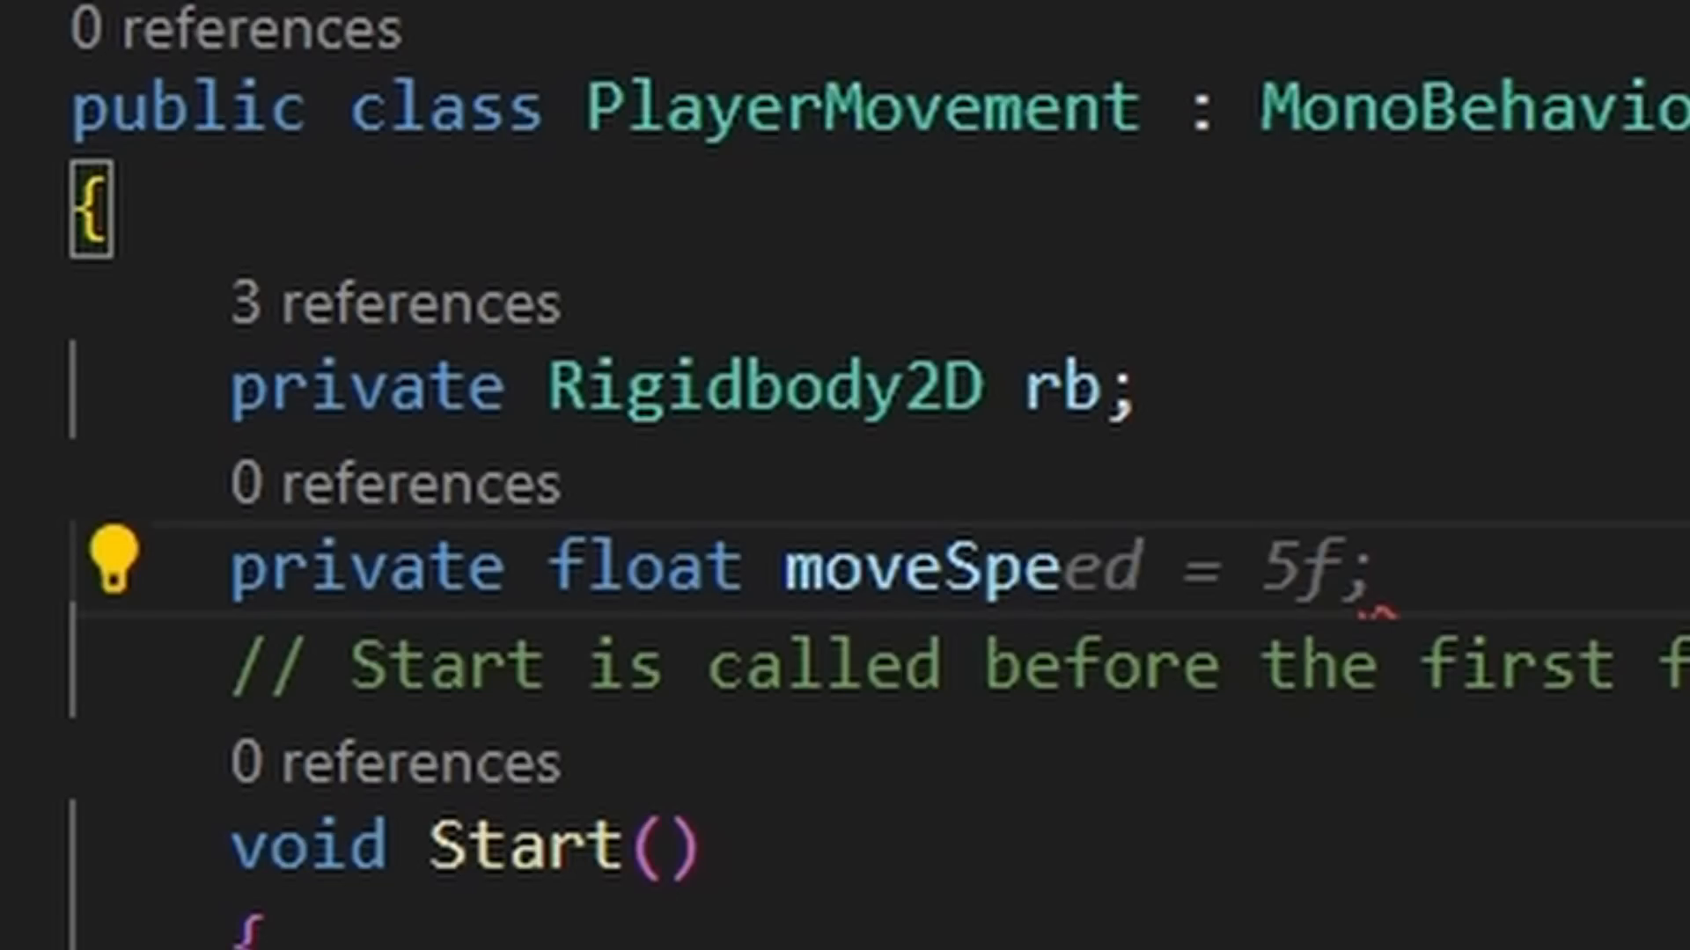
Step: Comment on moving the player's Rigidbody2D and browse Copilot's MovePlayer suggestions
scroll(down, 3)
text(//Function to move ri)
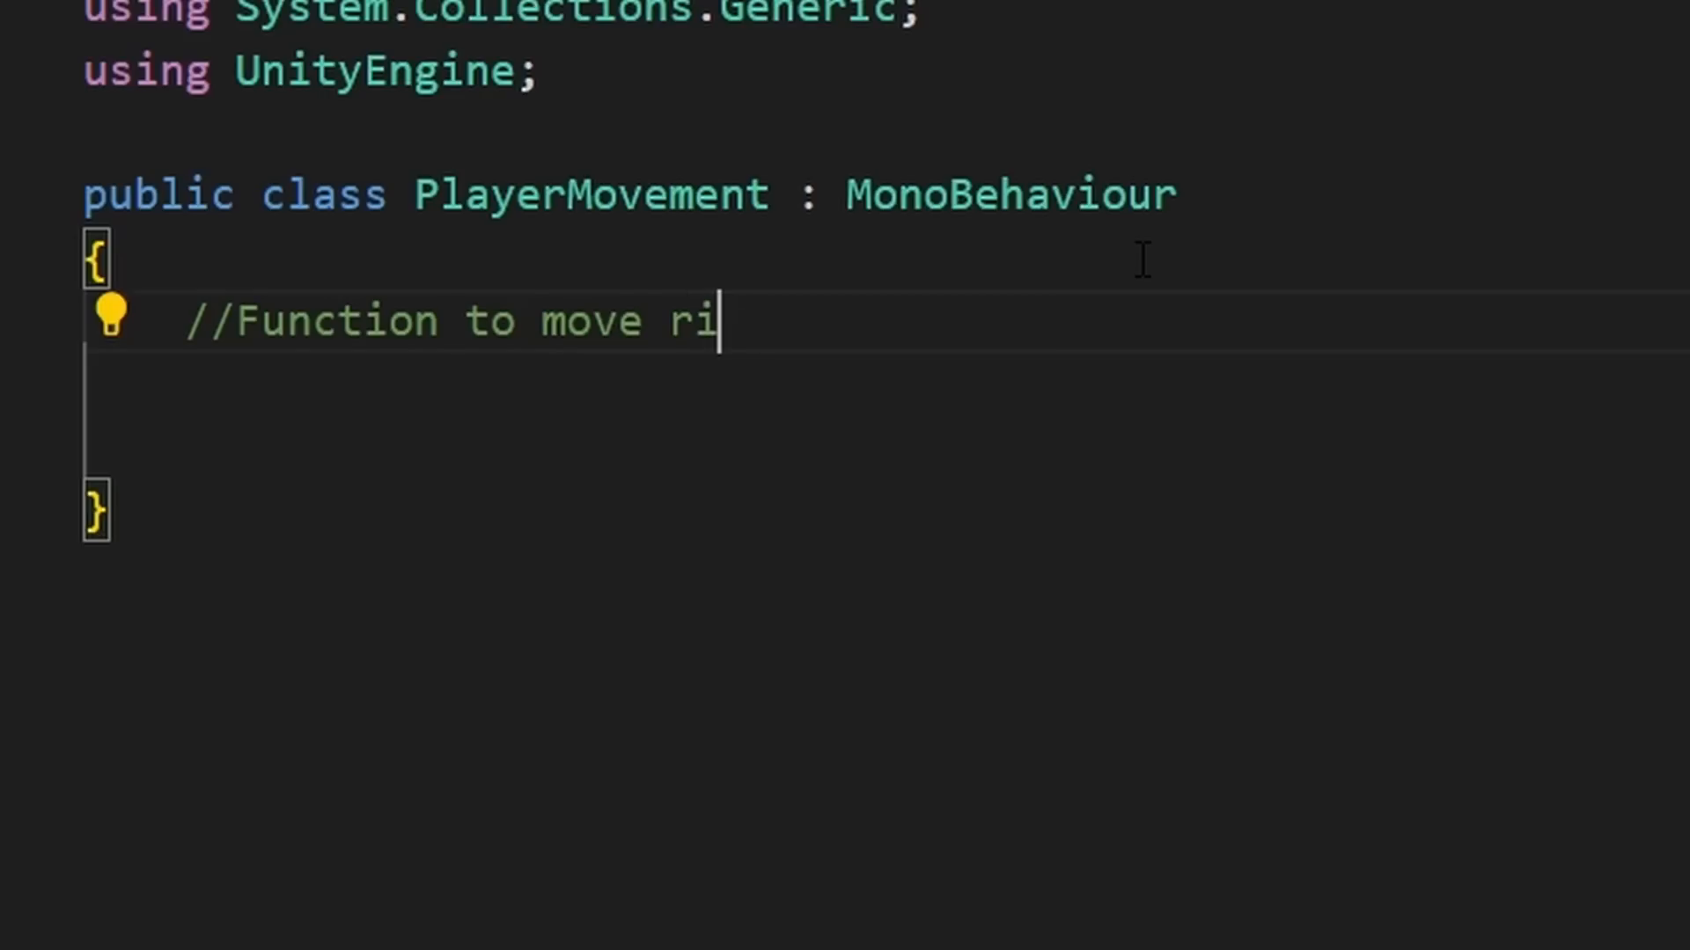
text(gidbody2d p)
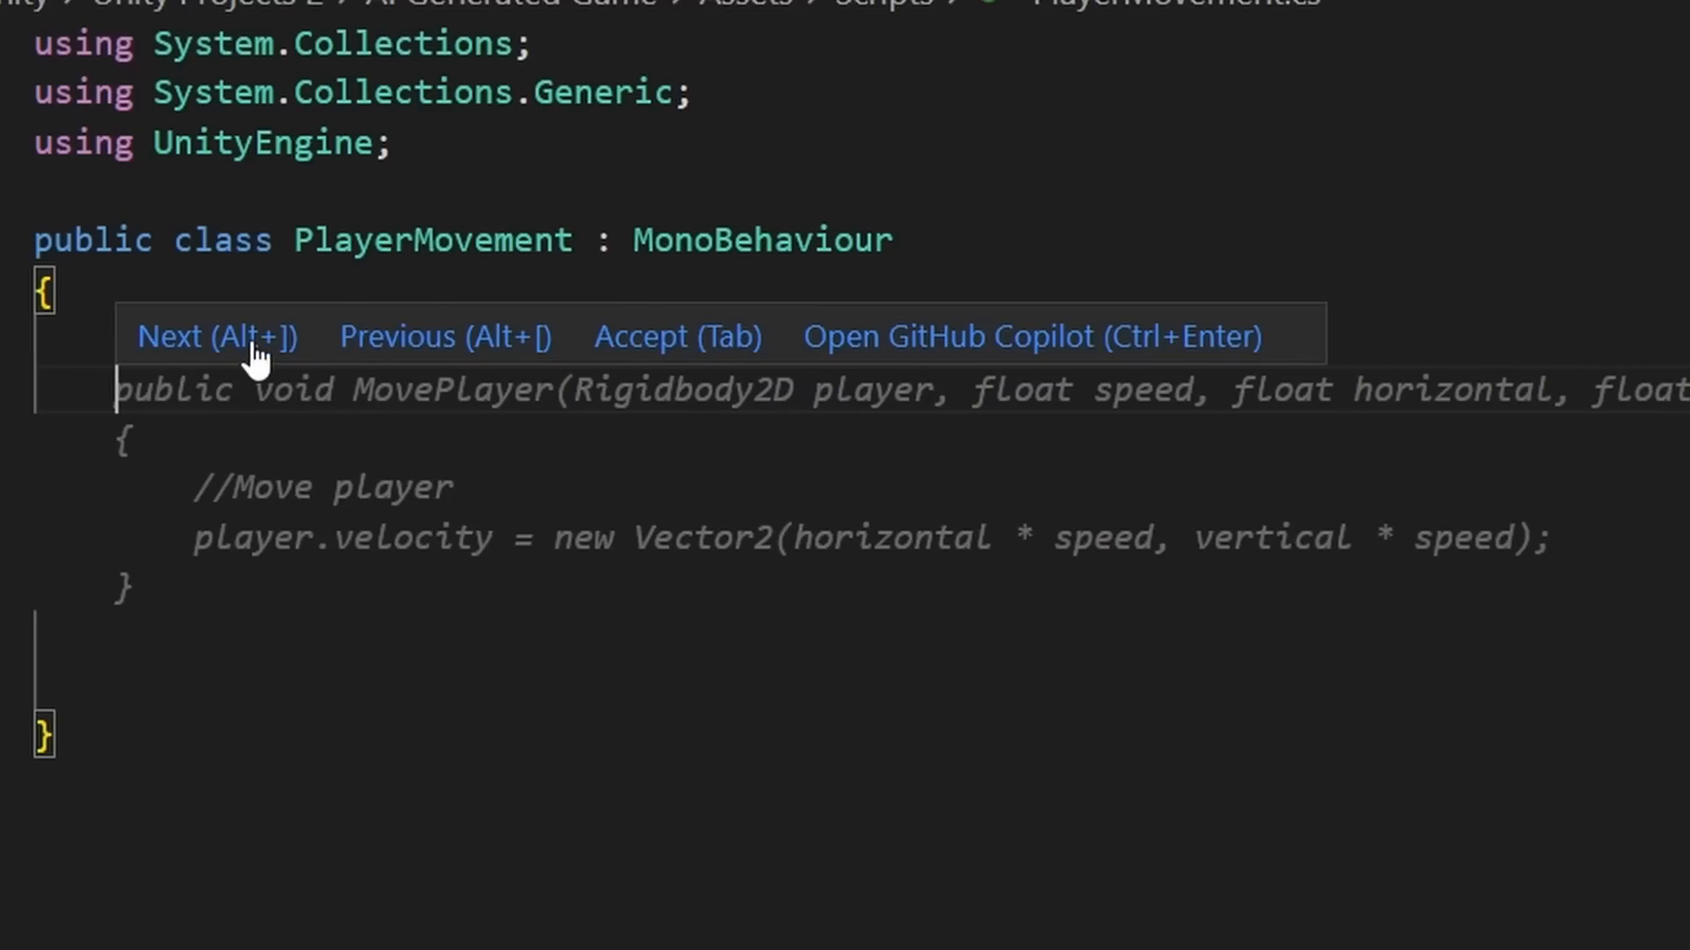
click(216, 335)
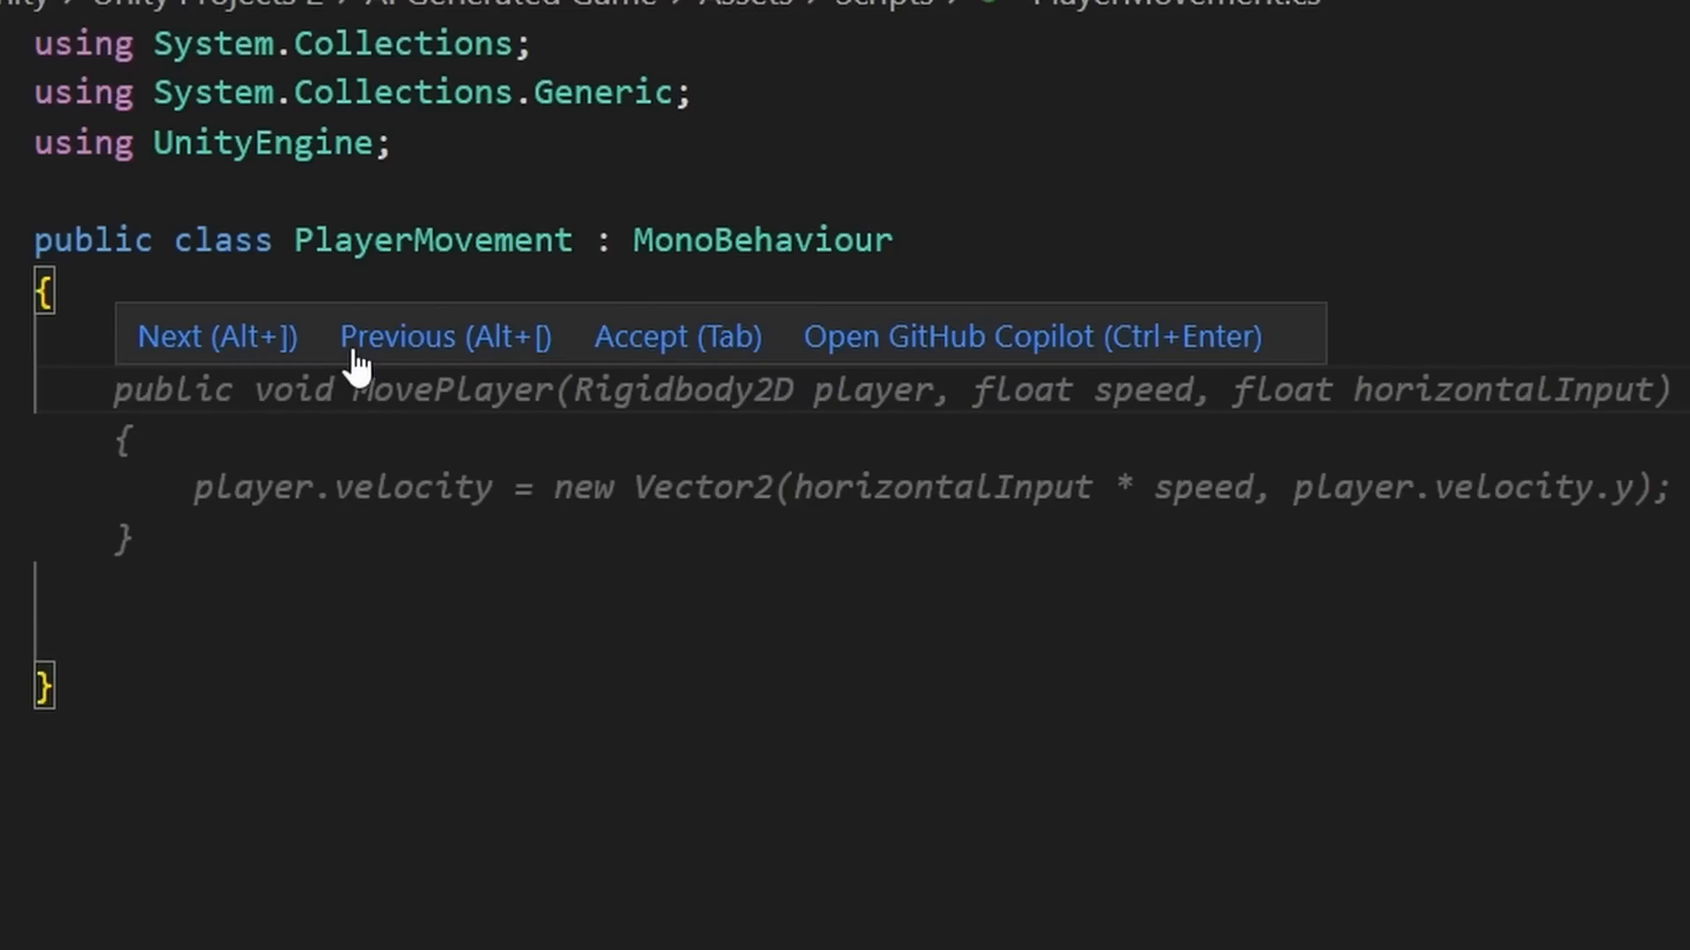
click(217, 336)
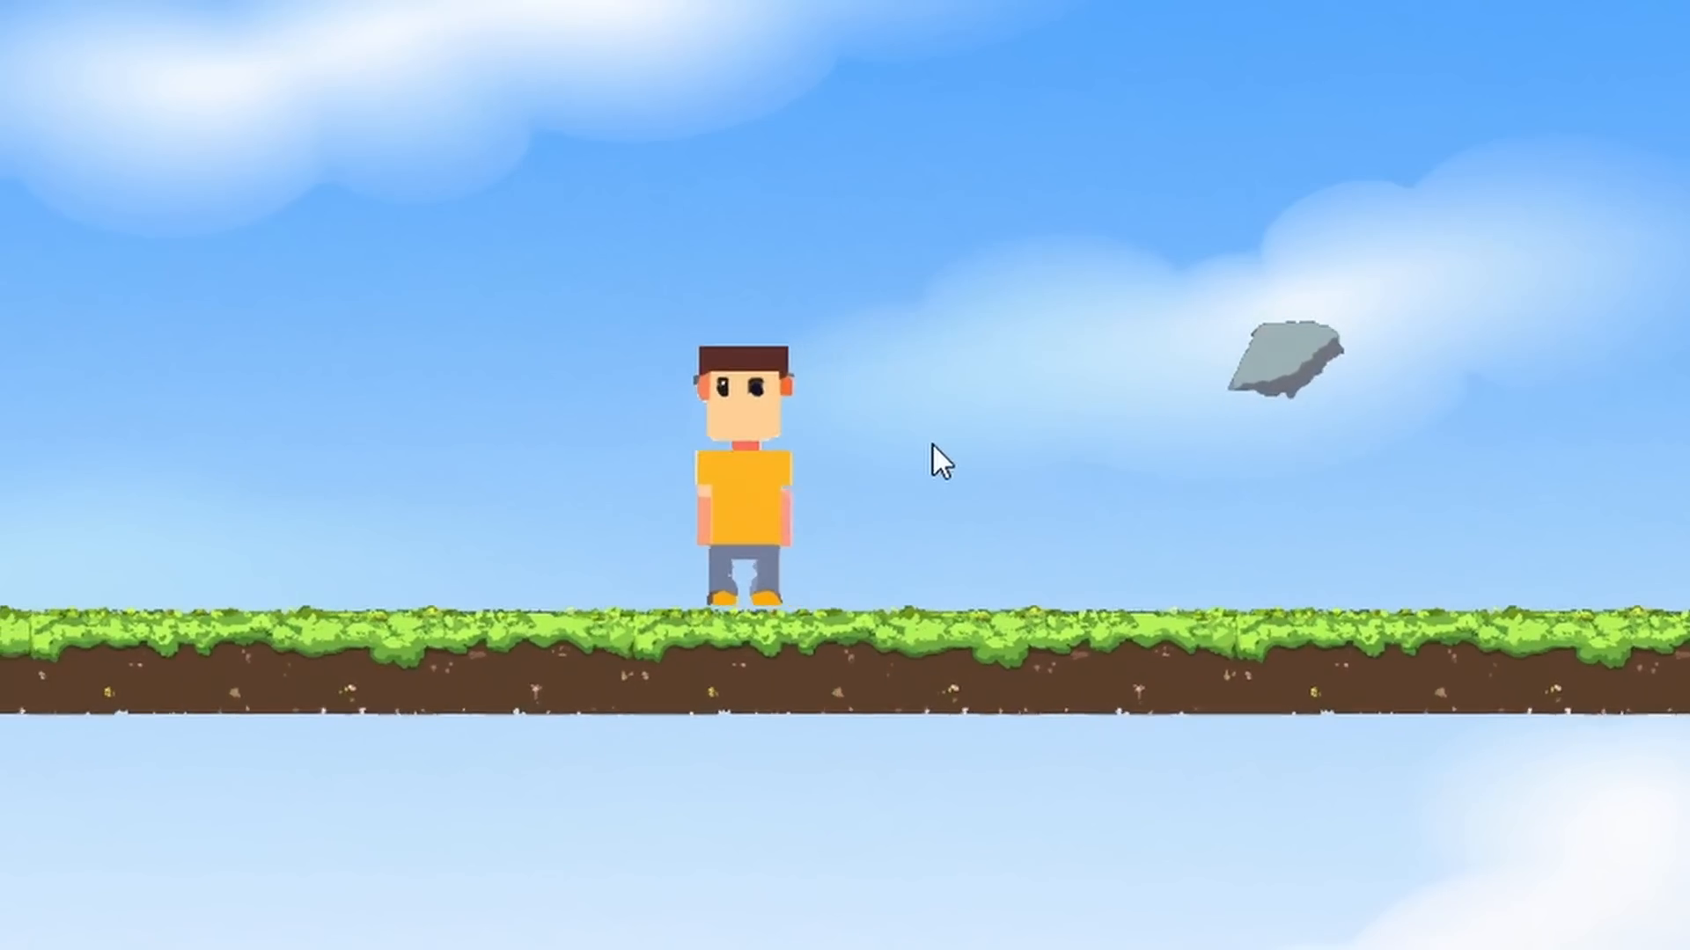
Step: Build the scene with sky, grassy ground and player, then test in Play
click(939, 458)
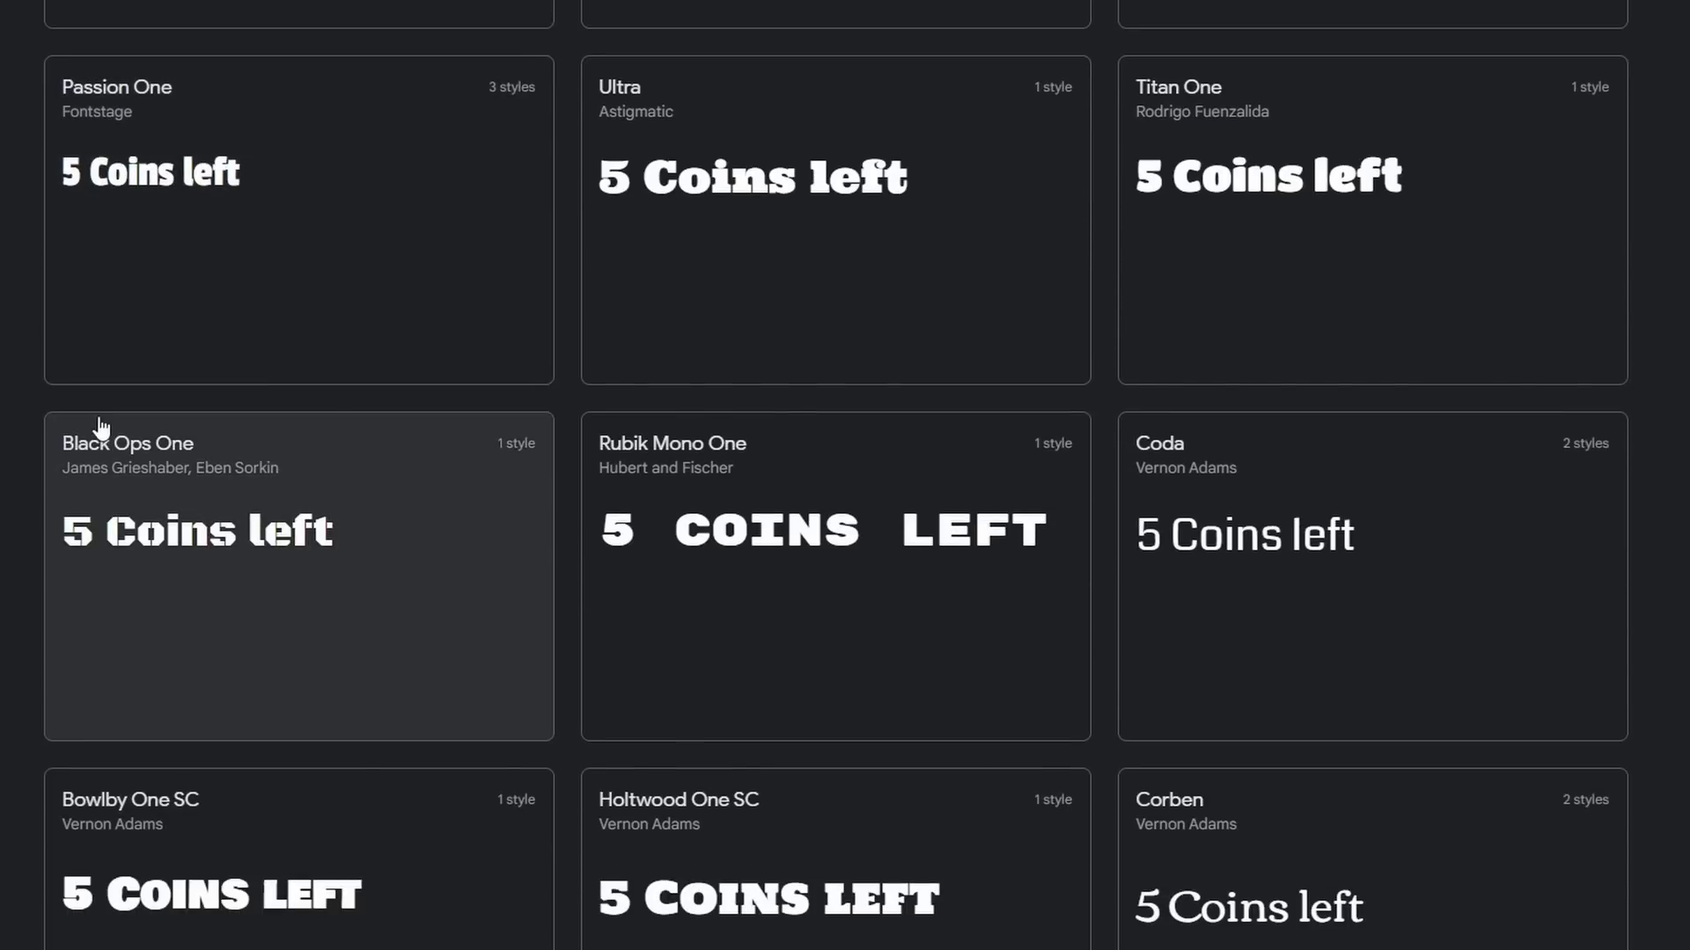
Step: Scroll through typeface previews of '5 Coins left'
scroll(down, 3)
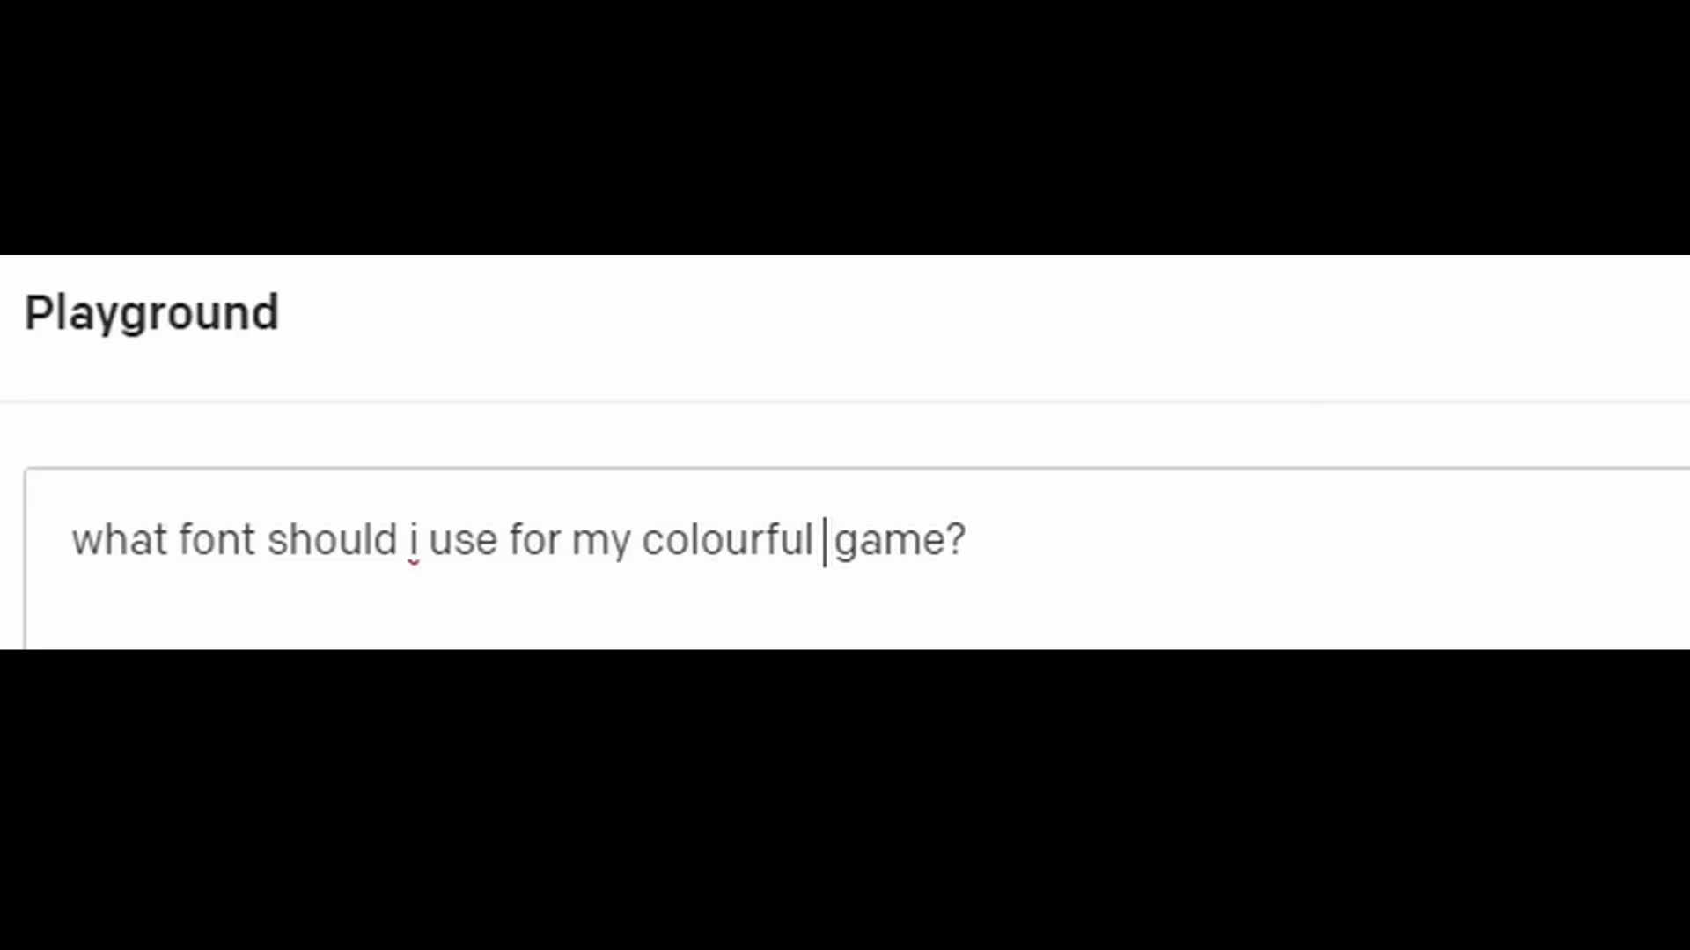
Step: Insert 'platform' so the font question reads 'colourful platform game'
text(platform)
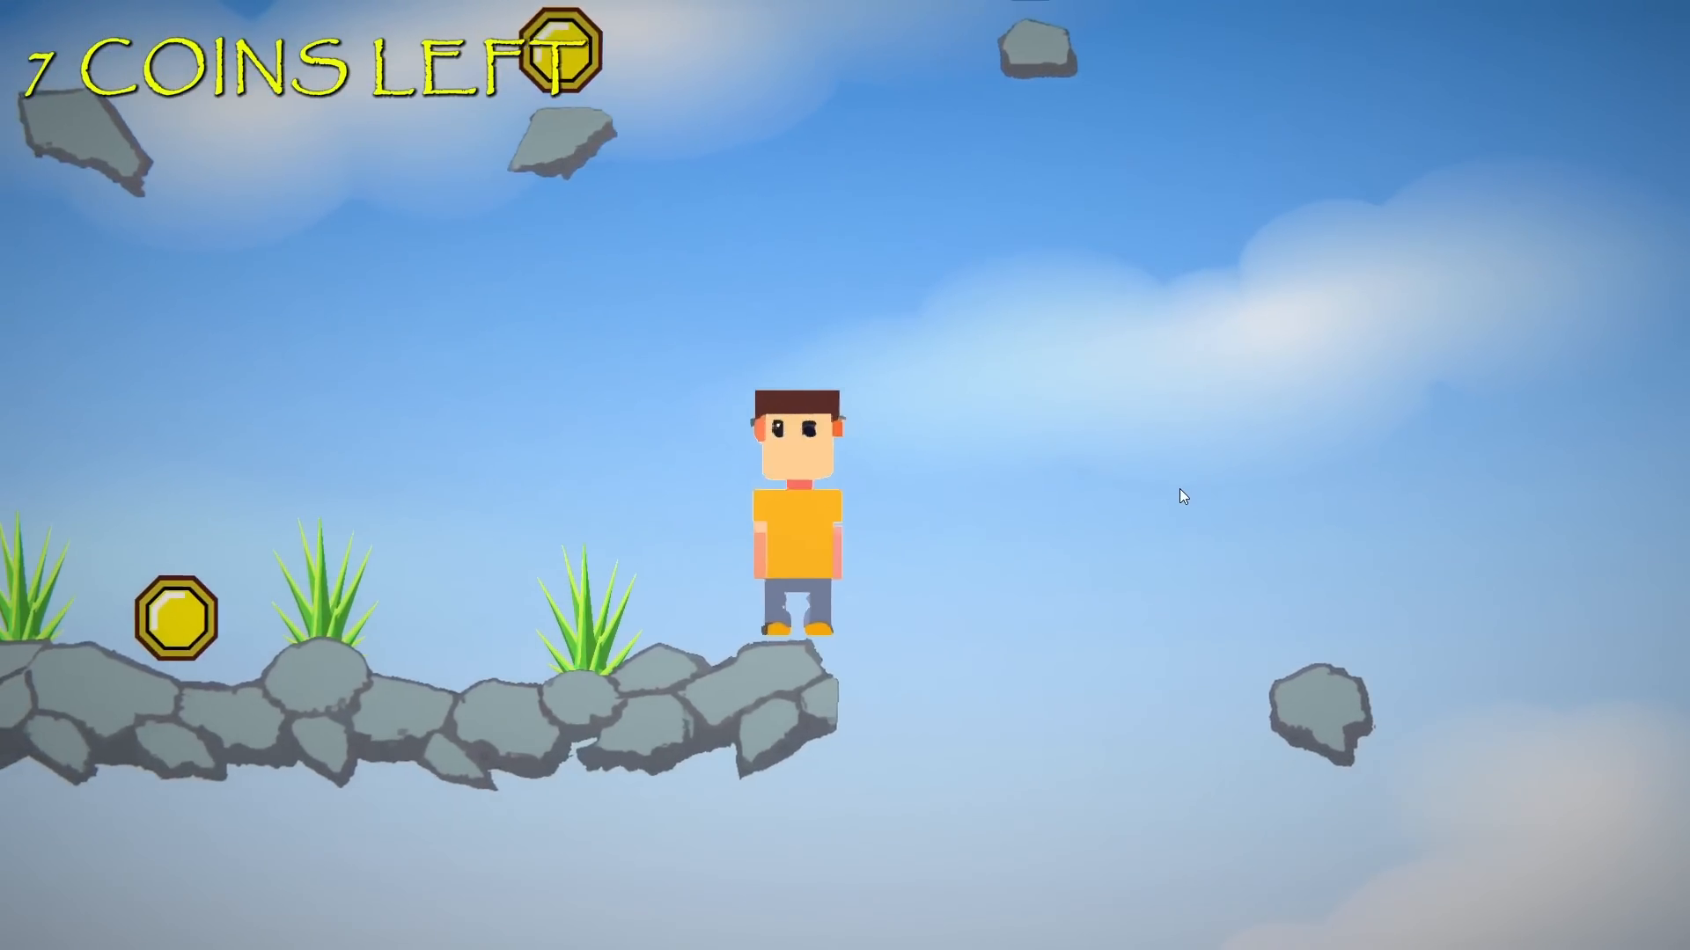
Step: Finish the level with rocks, grass, coins and a '7 COINS LEFT' counter
key(alt+tab)
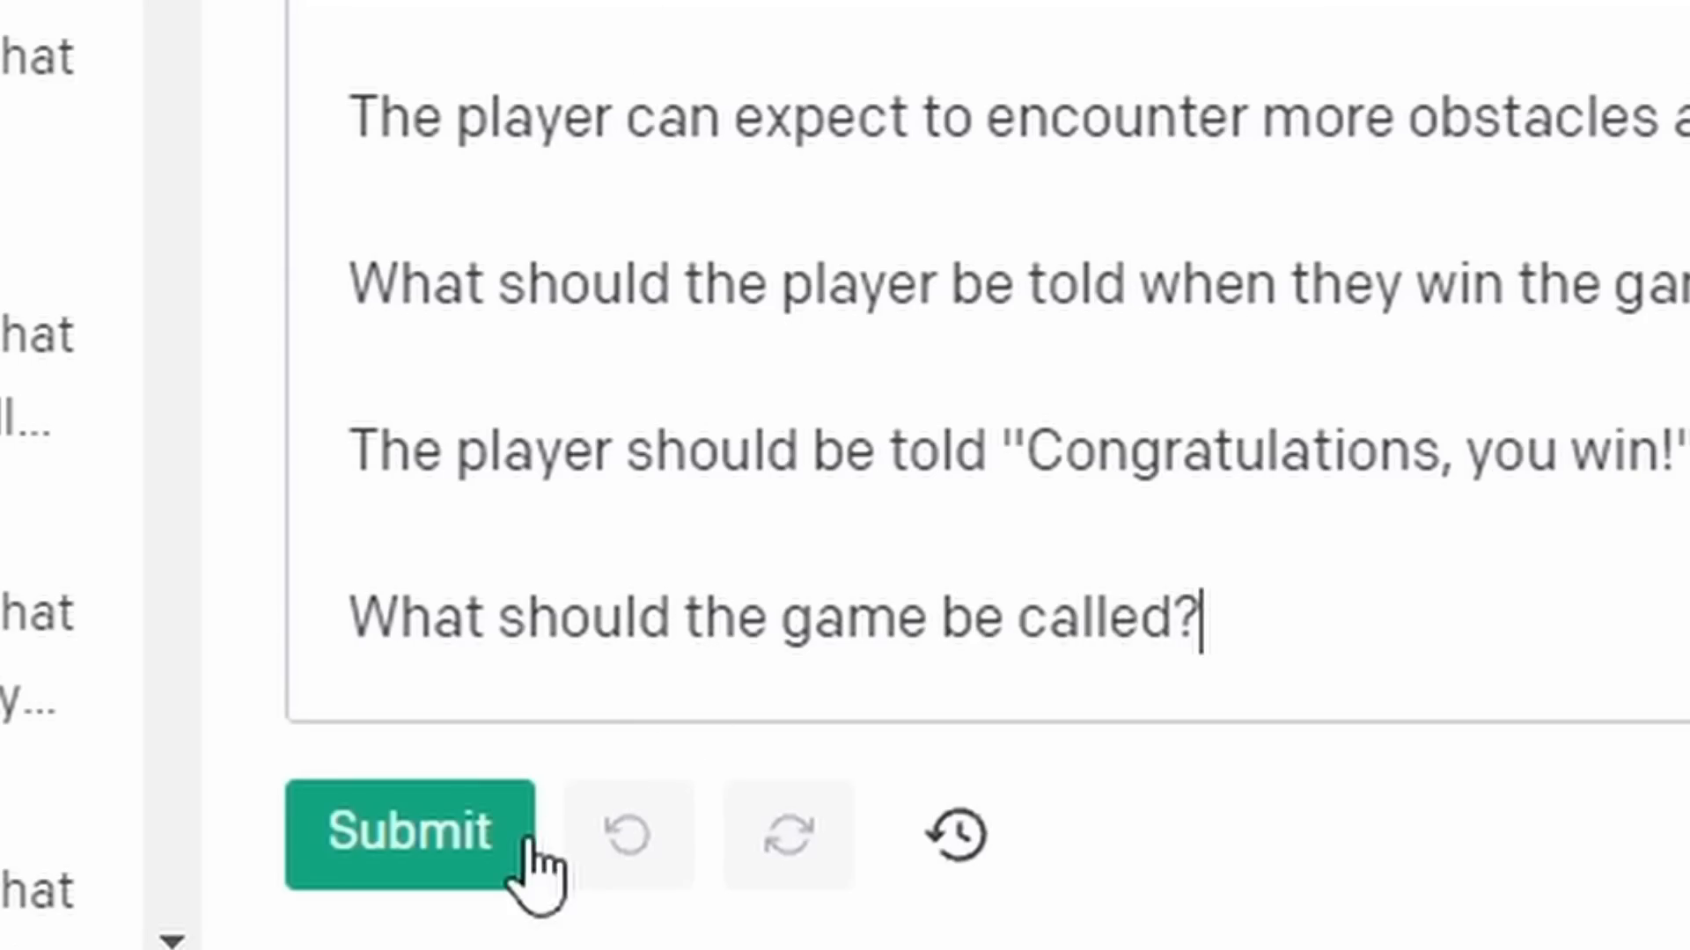
Step: Submit 'What should the game be called?' to get a name suggestion
click(409, 829)
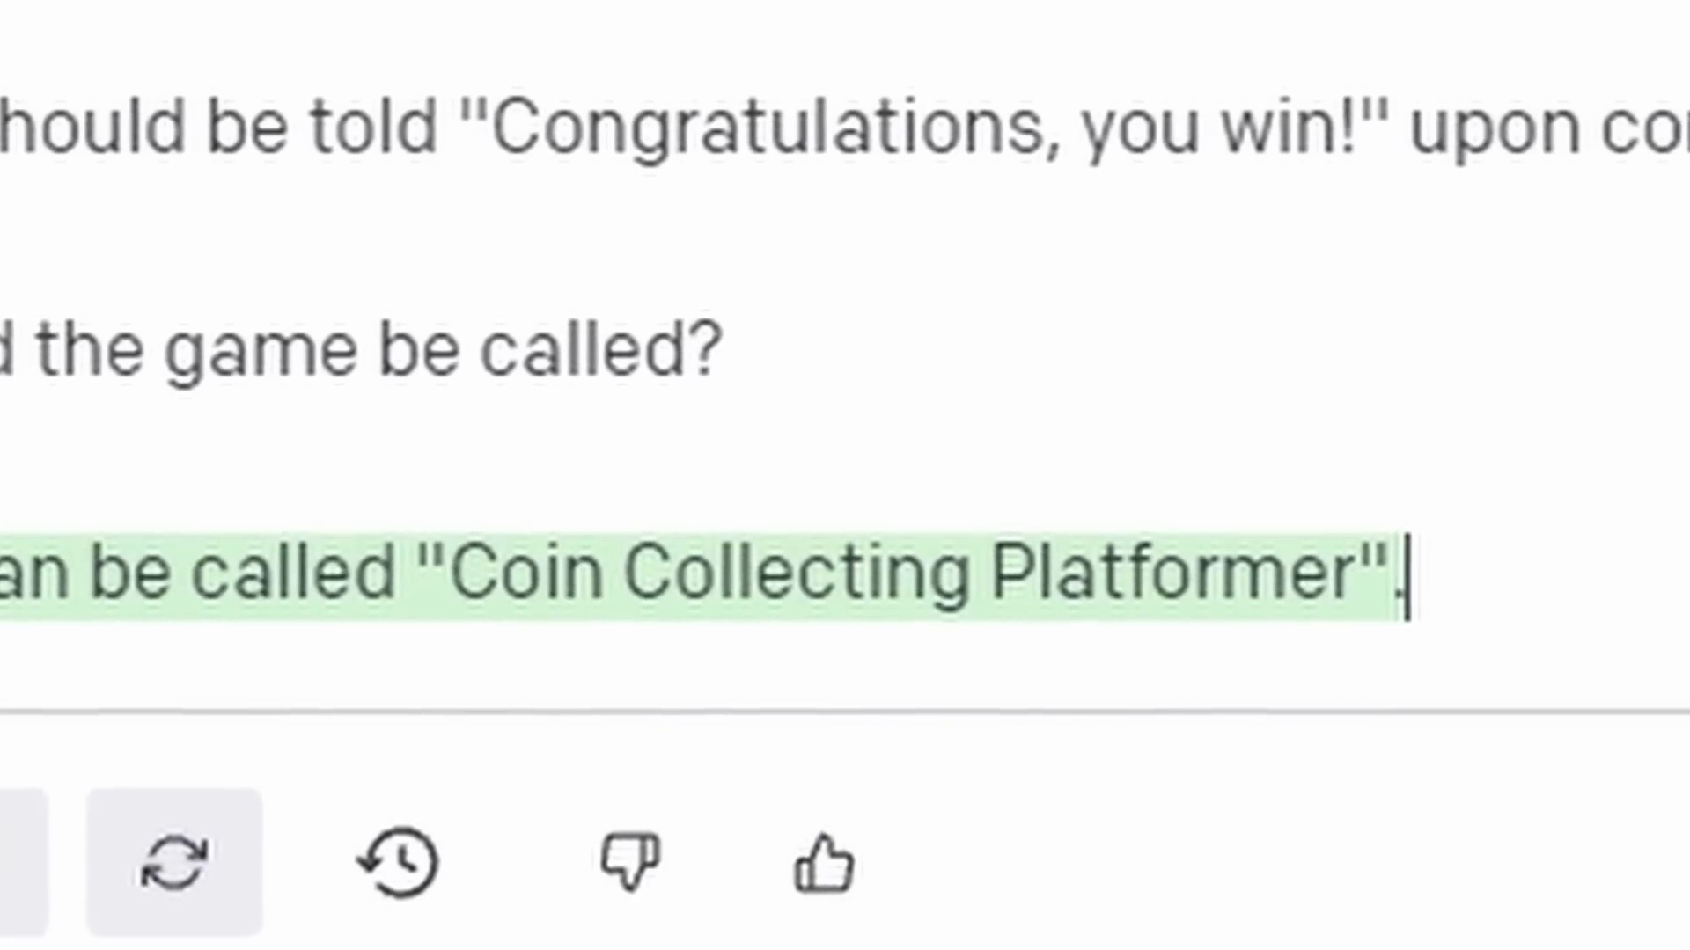